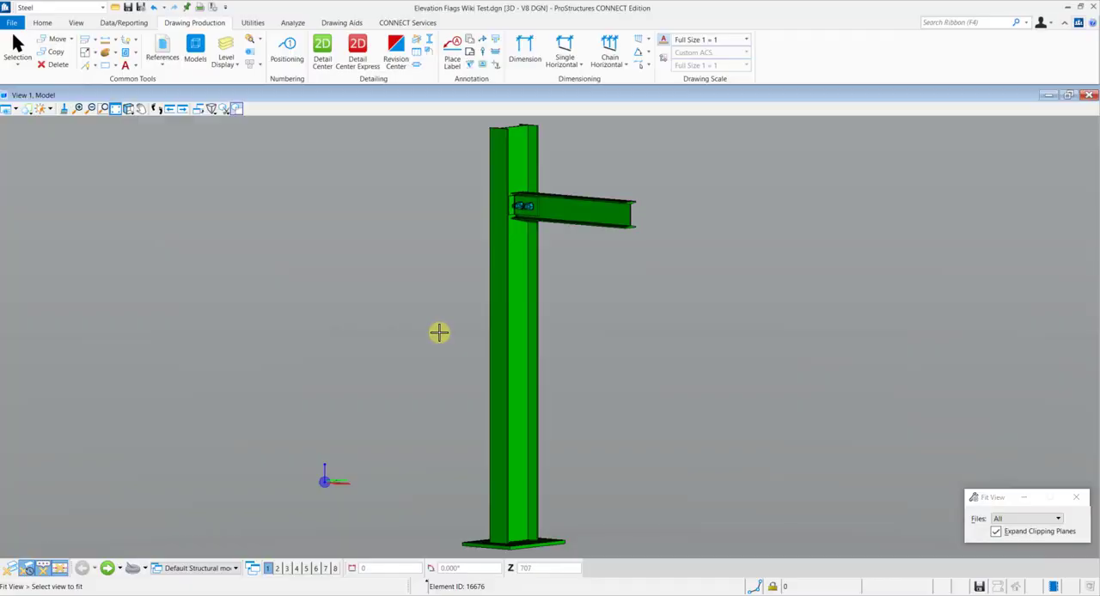
pyautogui.moveTo(459, 325)
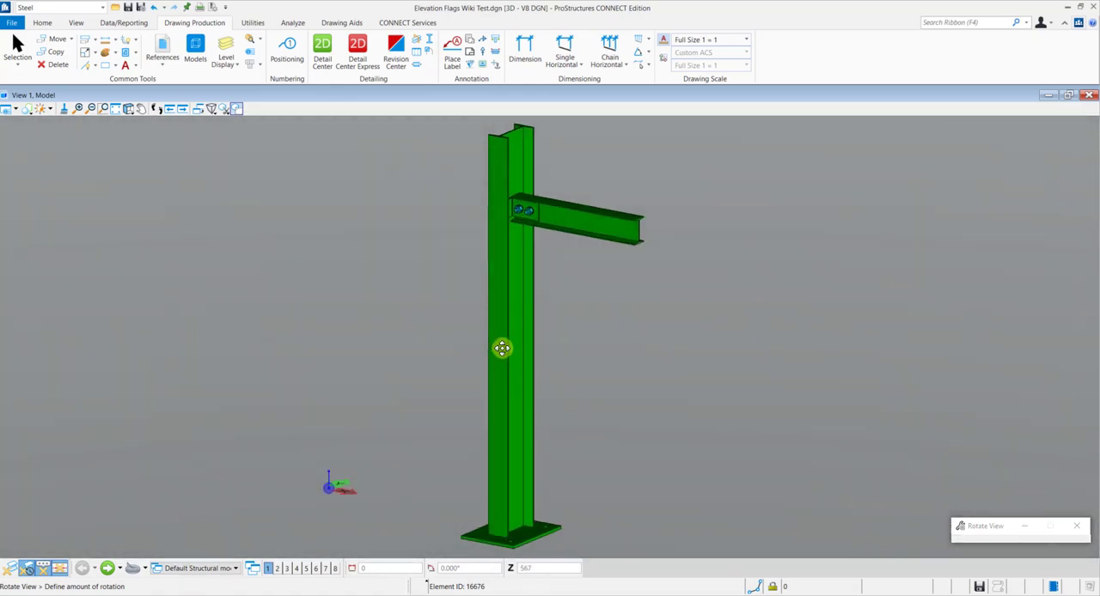
# Settle the rotated isometric wireframe view of the column-and-beam model
pyautogui.click(507, 344)
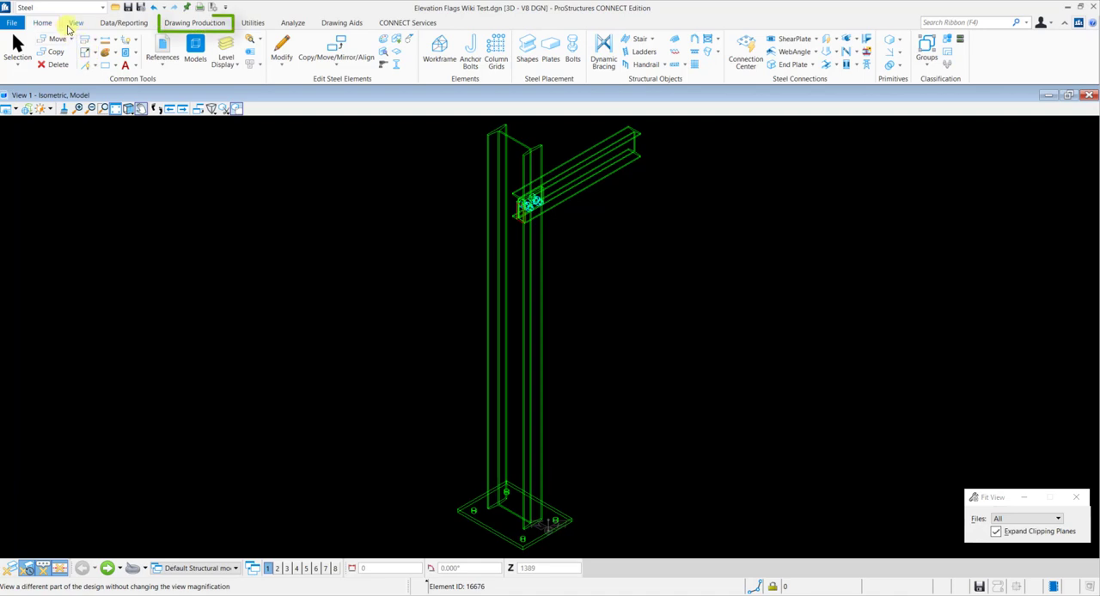
# Start the Elevation Flags tool from Drawing Production and keep the Standard flag style
pyautogui.click(194, 22)
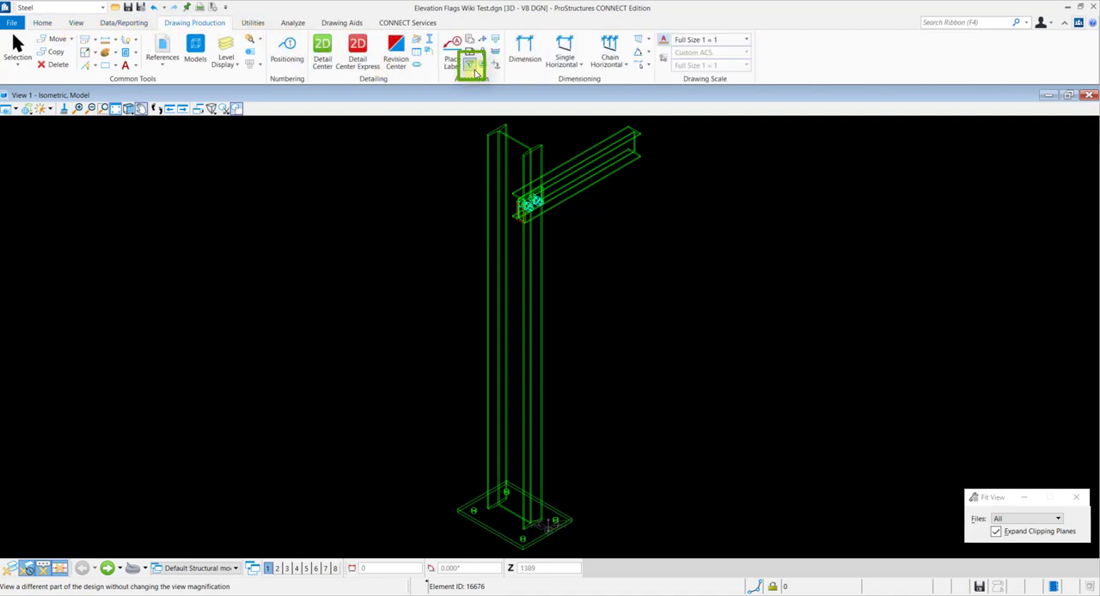
pyautogui.click(471, 51)
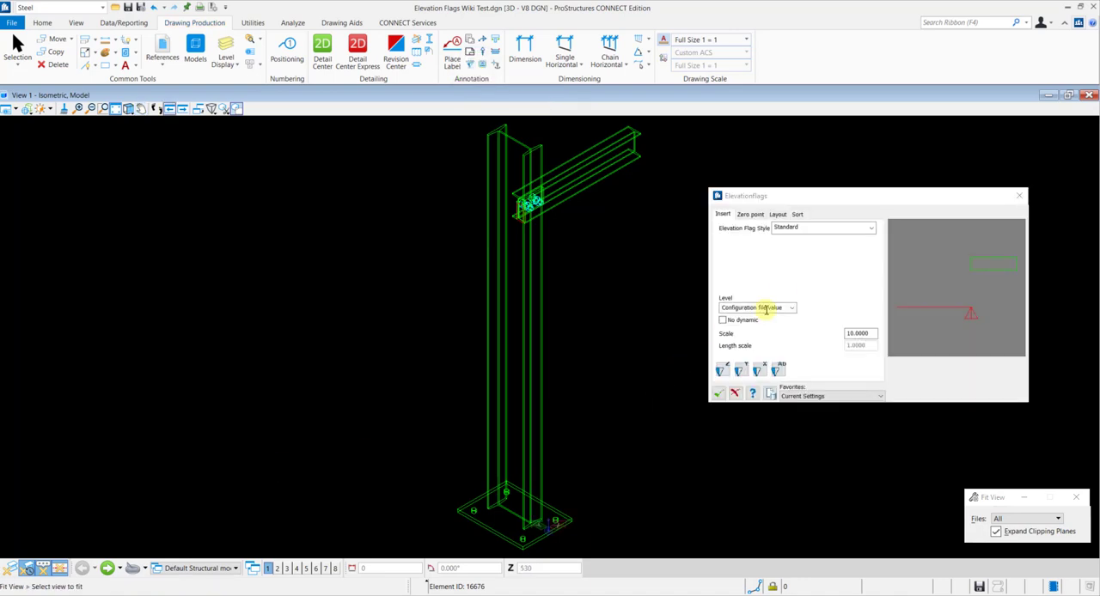
pyautogui.click(869, 227)
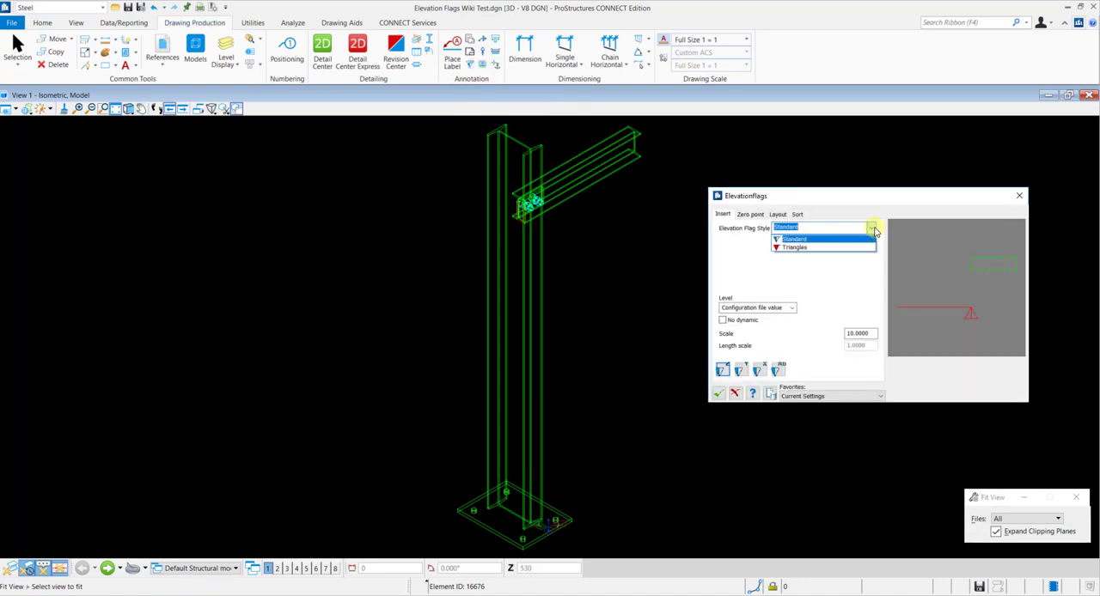
pyautogui.click(792, 239)
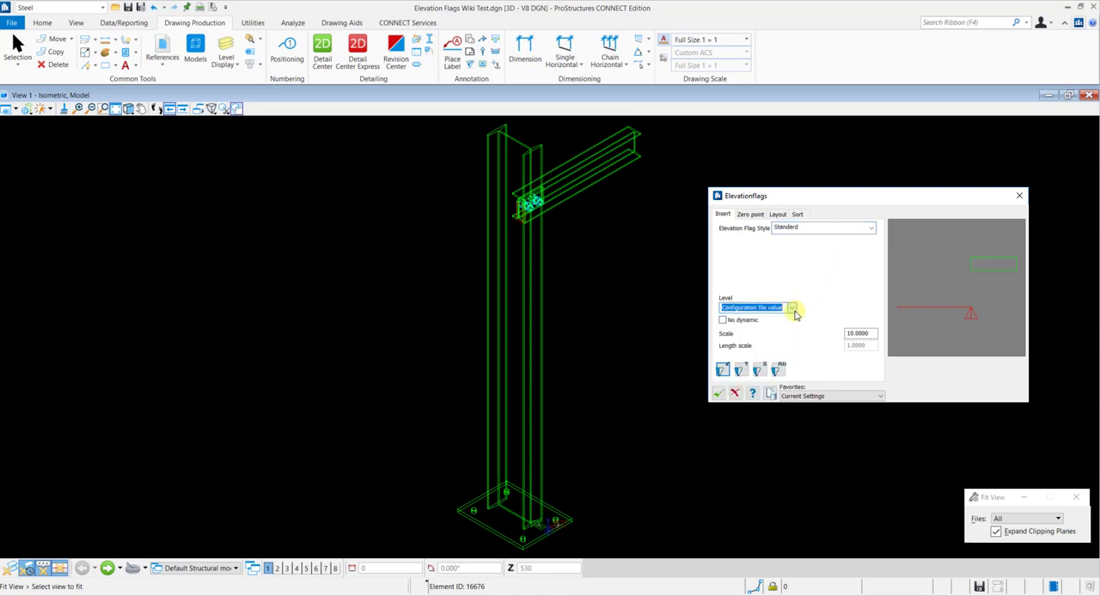
pyautogui.moveTo(860, 333)
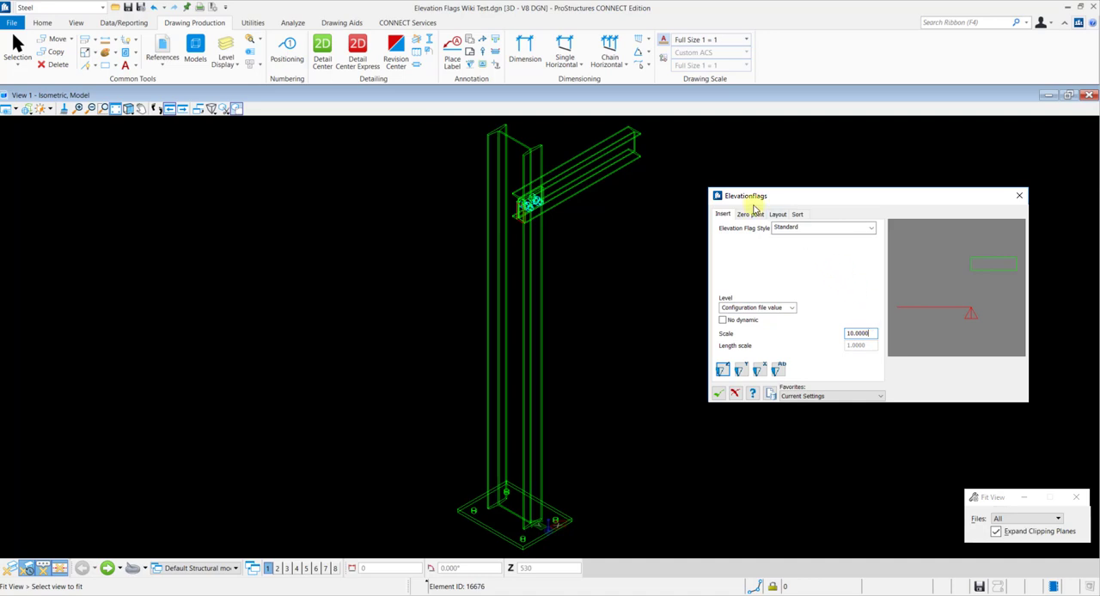
# Pick the zero reference point graphically at the column base (393, 547, 109)
pyautogui.click(749, 215)
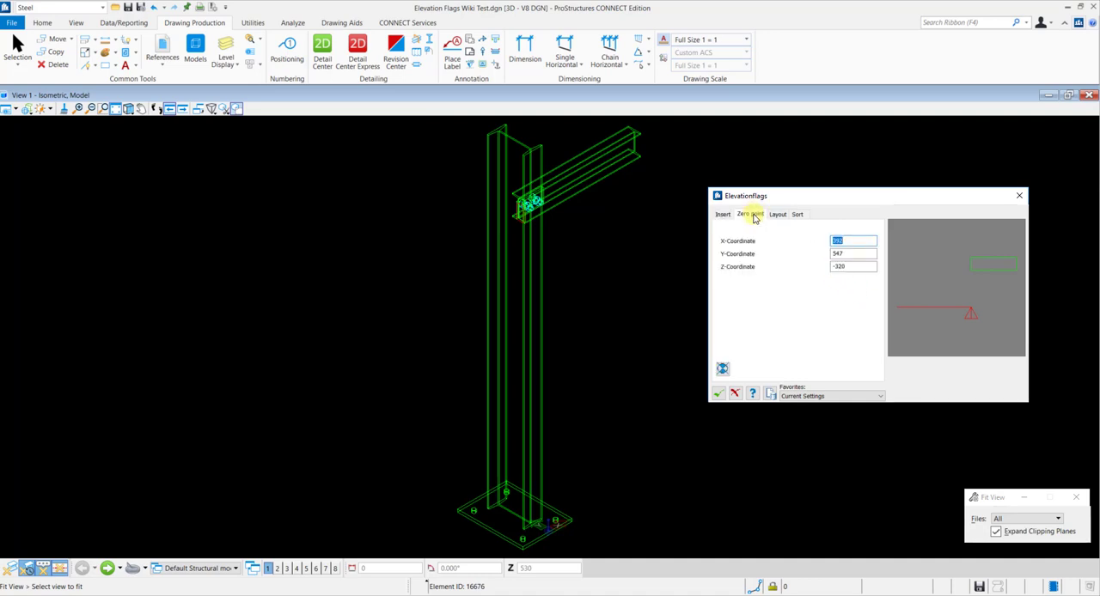
pyautogui.moveTo(849, 241)
pyautogui.write('0')
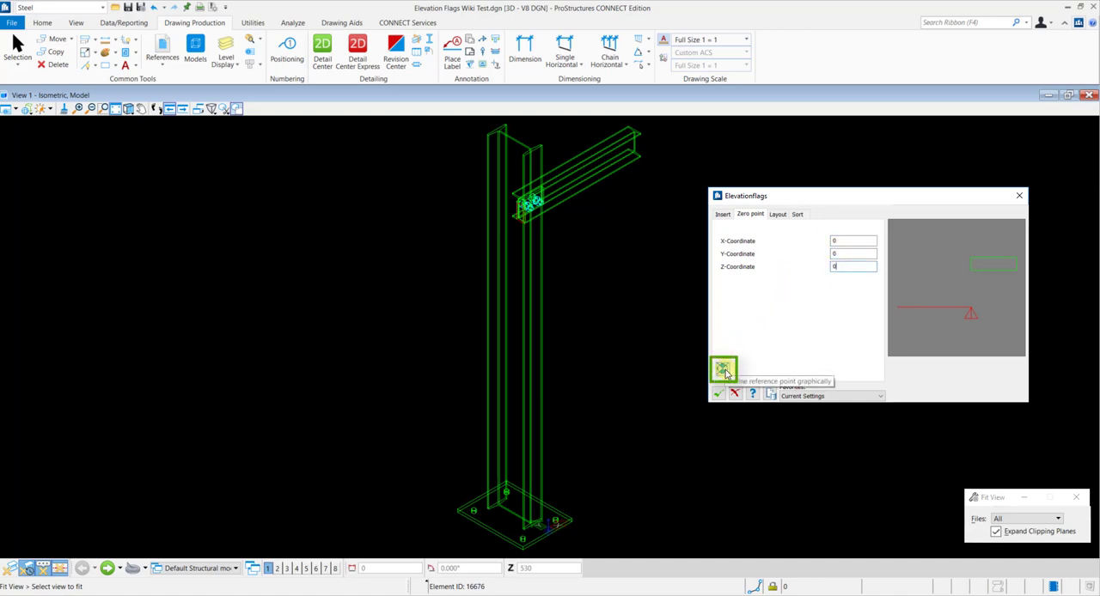
pyautogui.click(722, 368)
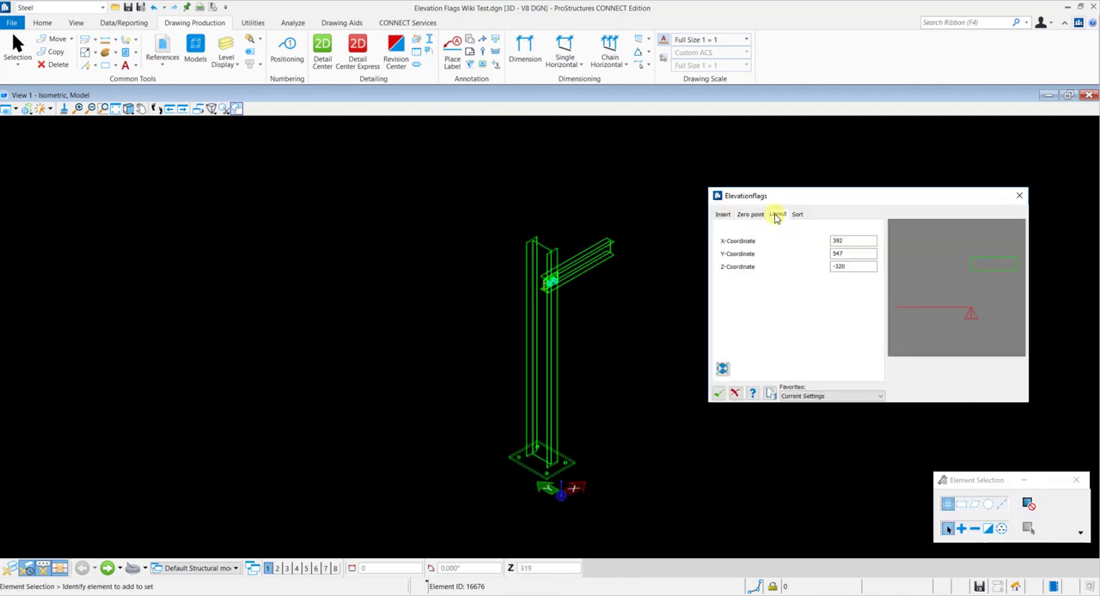
# Give the Standard flag style a plain triangle symbol line type with display options ticked, and confirm
pyautogui.click(777, 215)
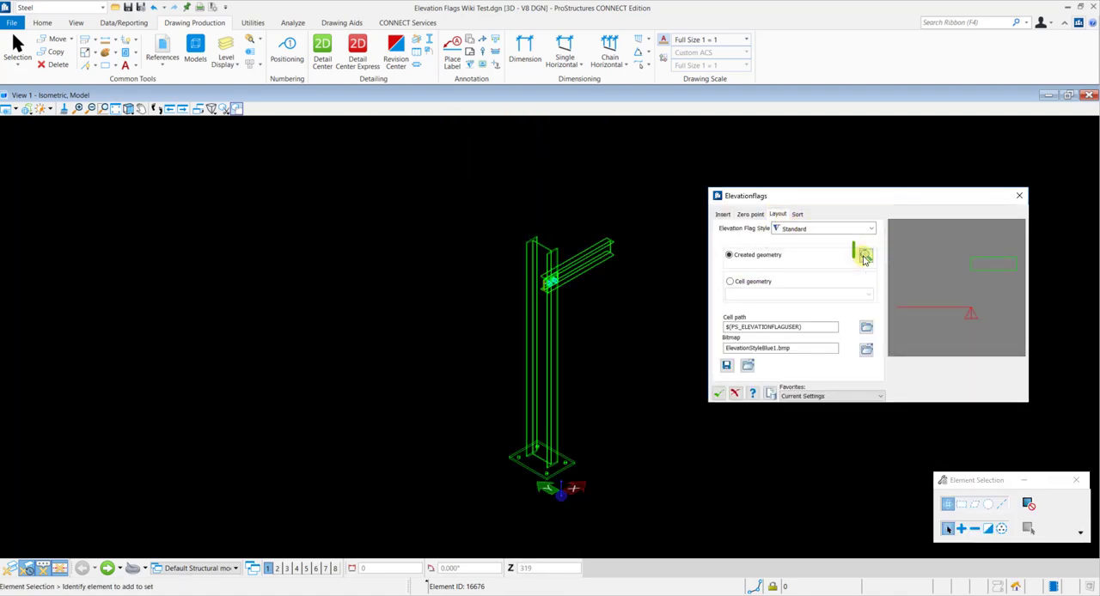
pyautogui.click(866, 254)
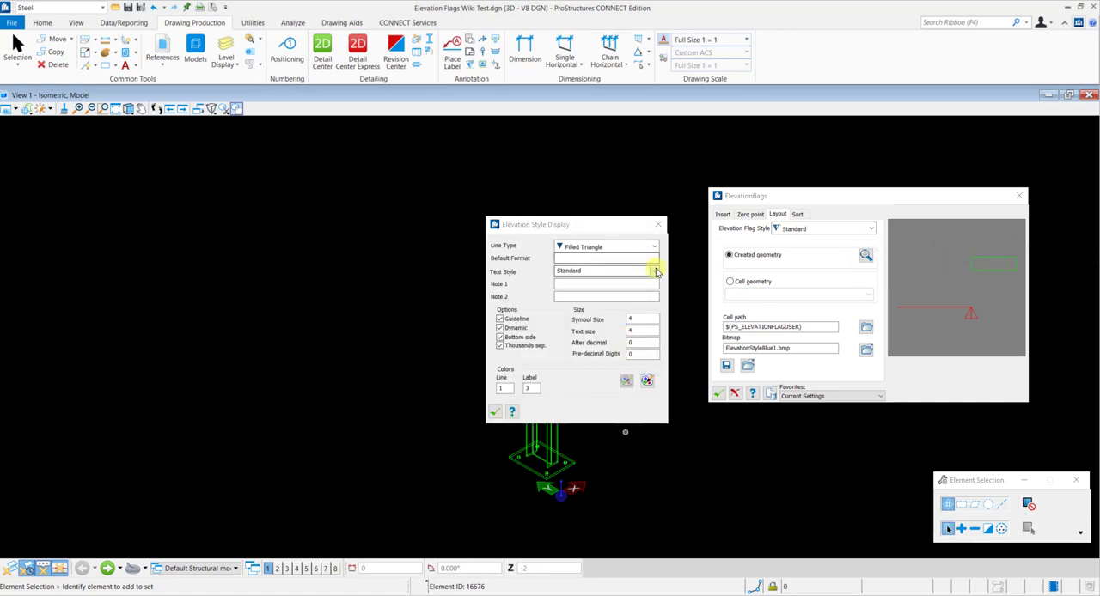
pyautogui.click(655, 248)
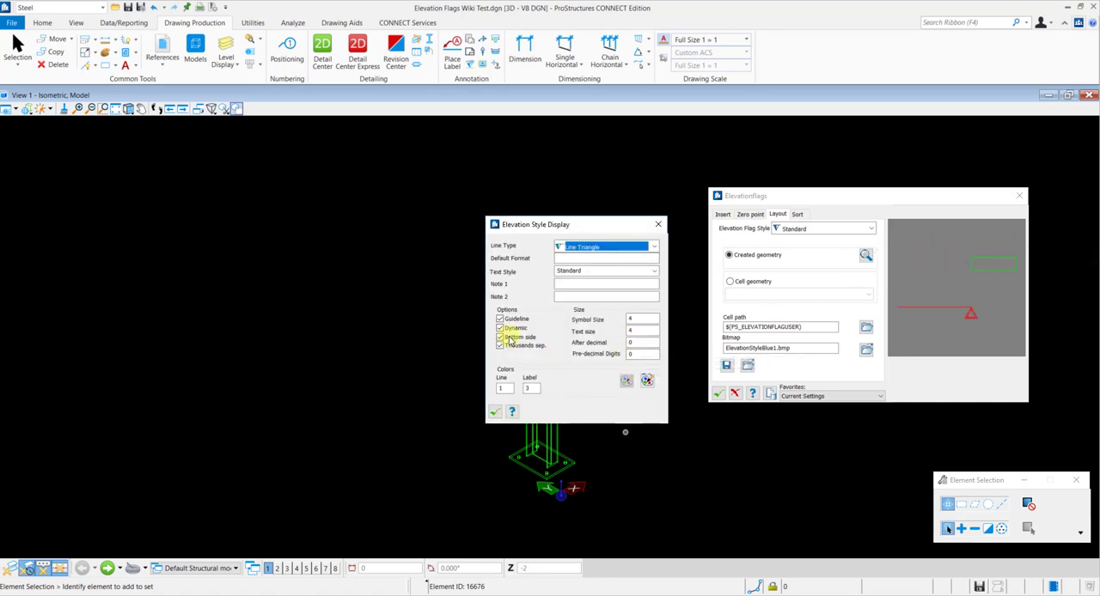
pyautogui.click(502, 336)
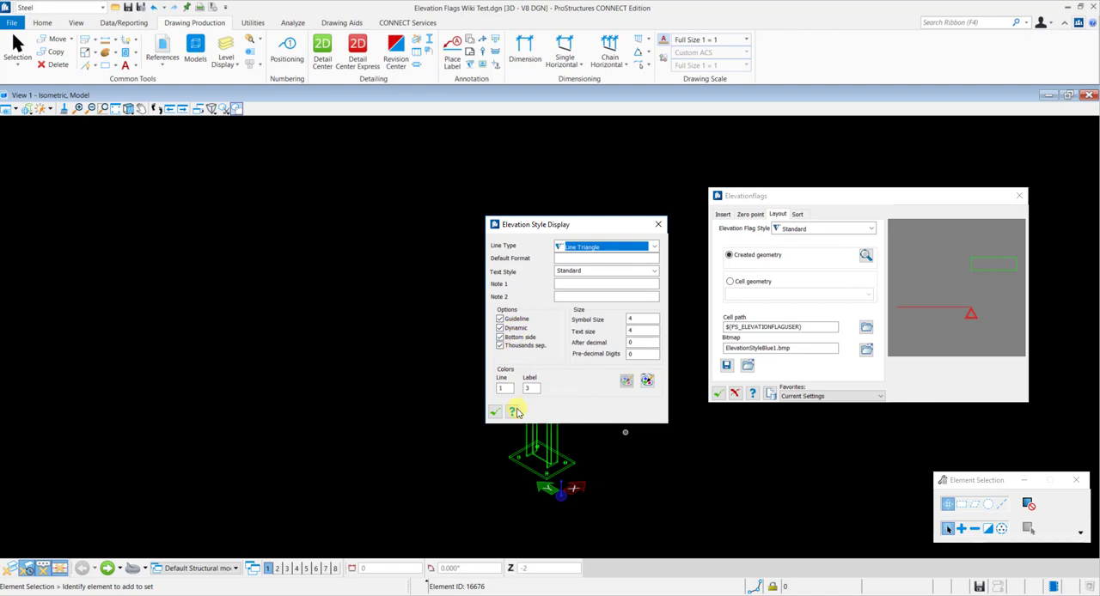
pyautogui.click(722, 215)
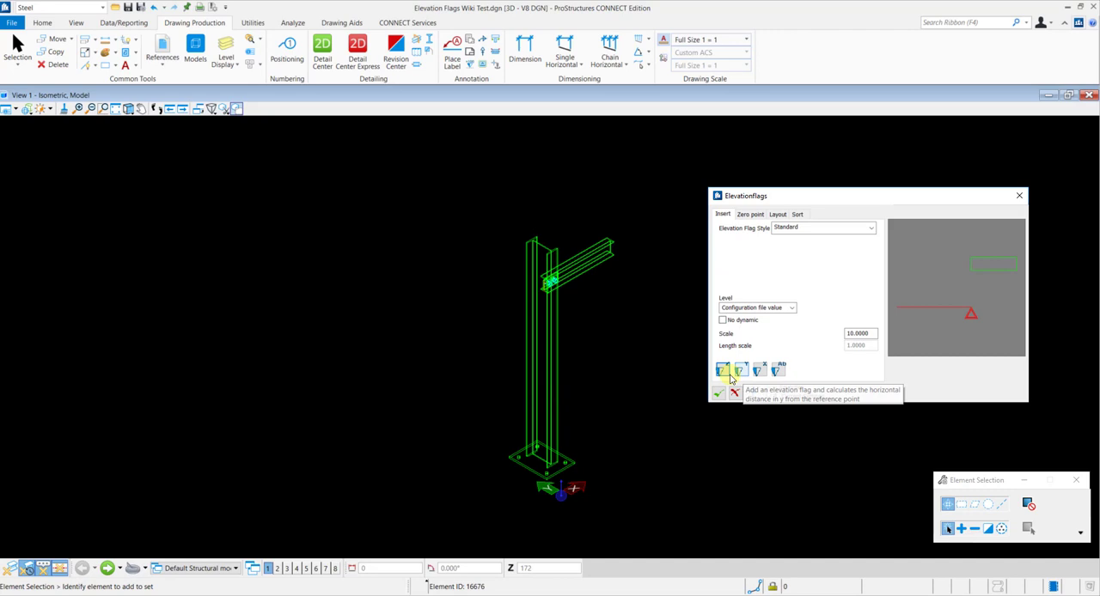
pyautogui.moveTo(722, 369)
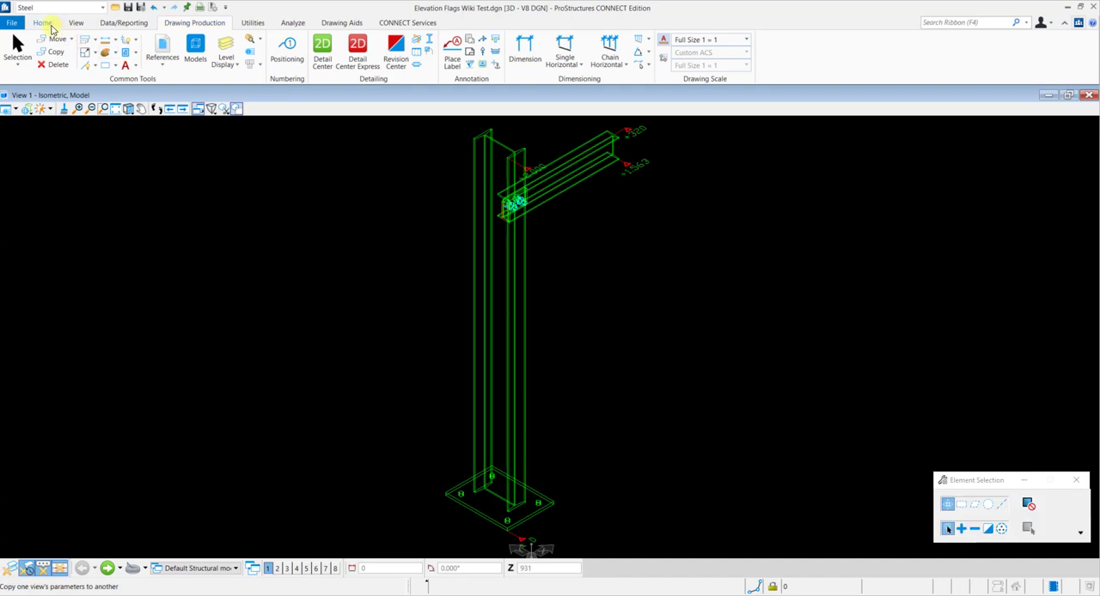
# Return to the general steel modelling tools after placing the flags on the beam
pyautogui.click(41, 22)
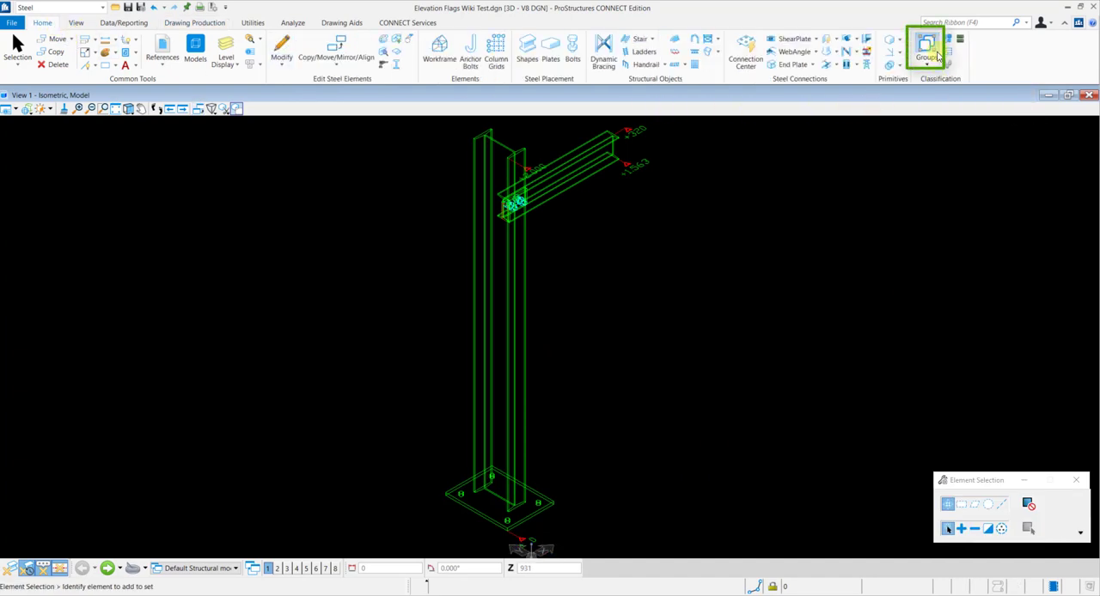
# In Detail Center, edit the style of the beam's 2D detail view
pyautogui.click(927, 45)
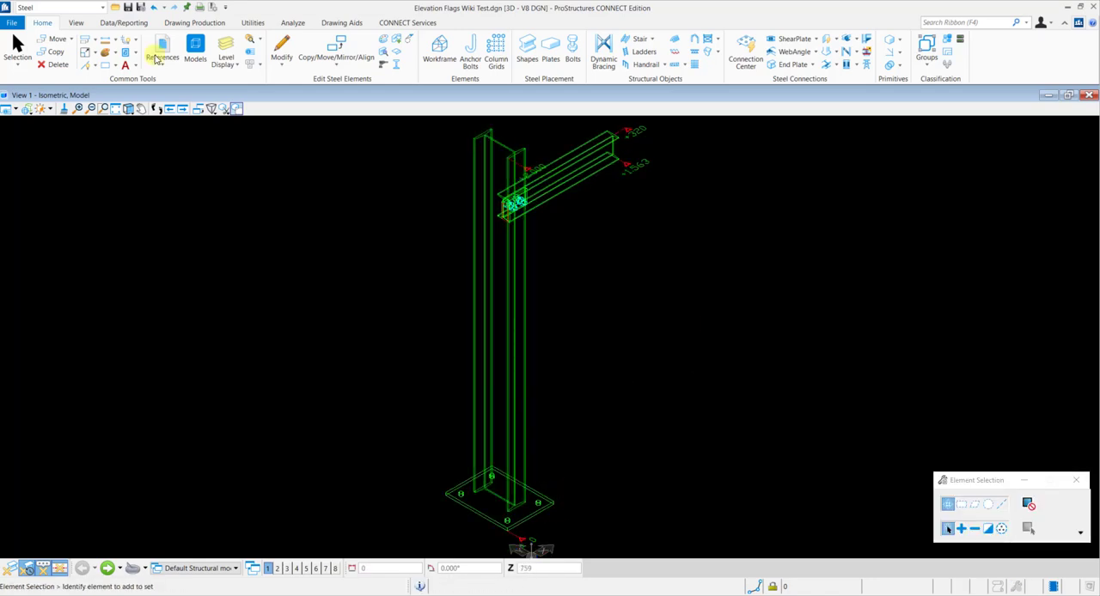
pyautogui.click(195, 23)
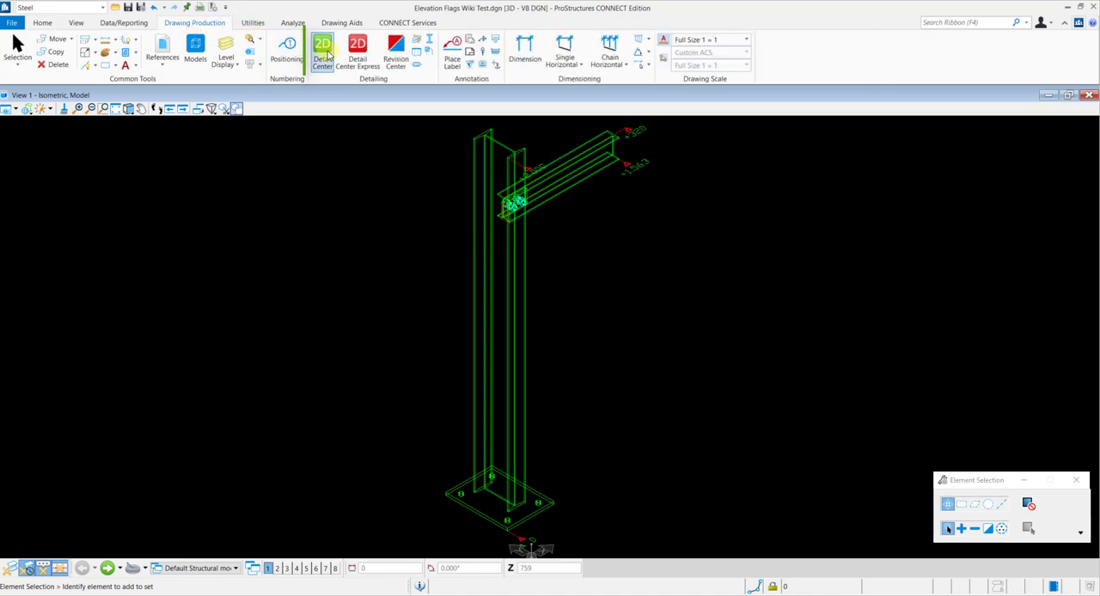
pyautogui.click(323, 52)
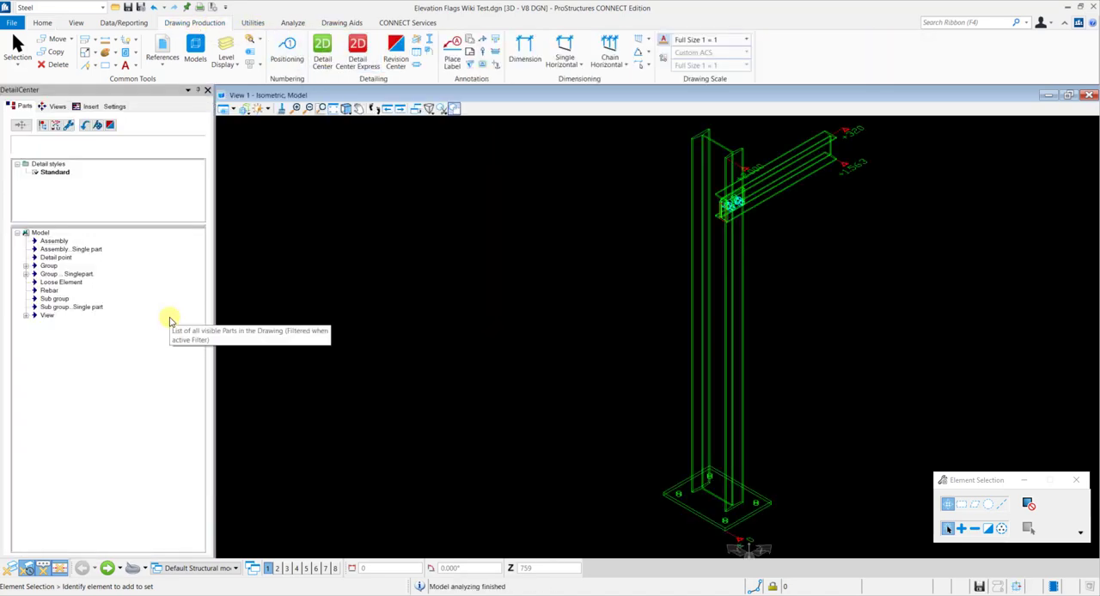
pyautogui.rightClick(121, 162)
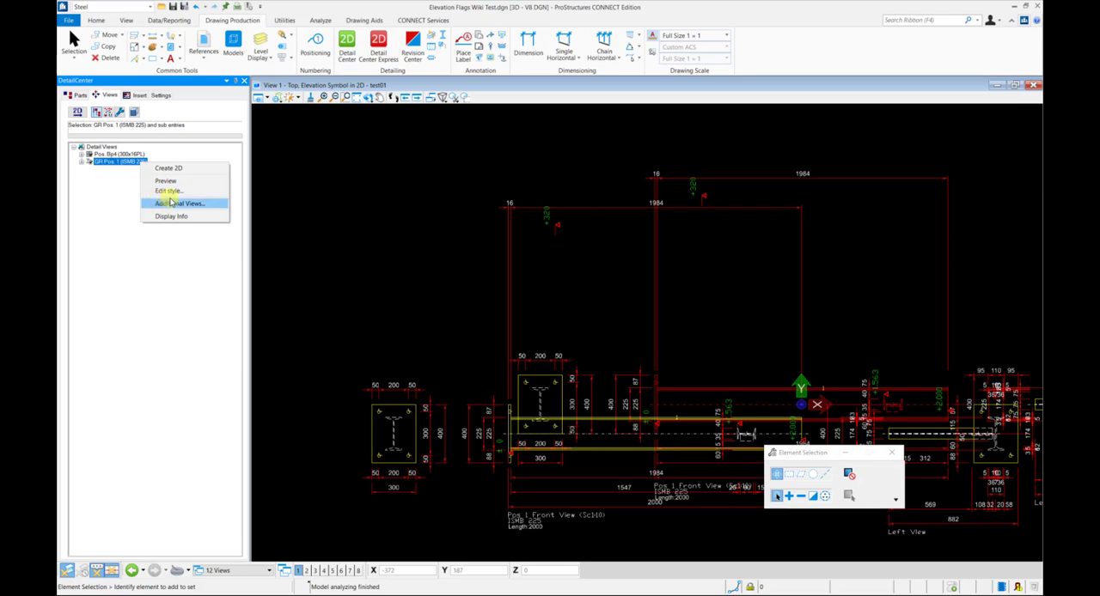
pyautogui.click(169, 191)
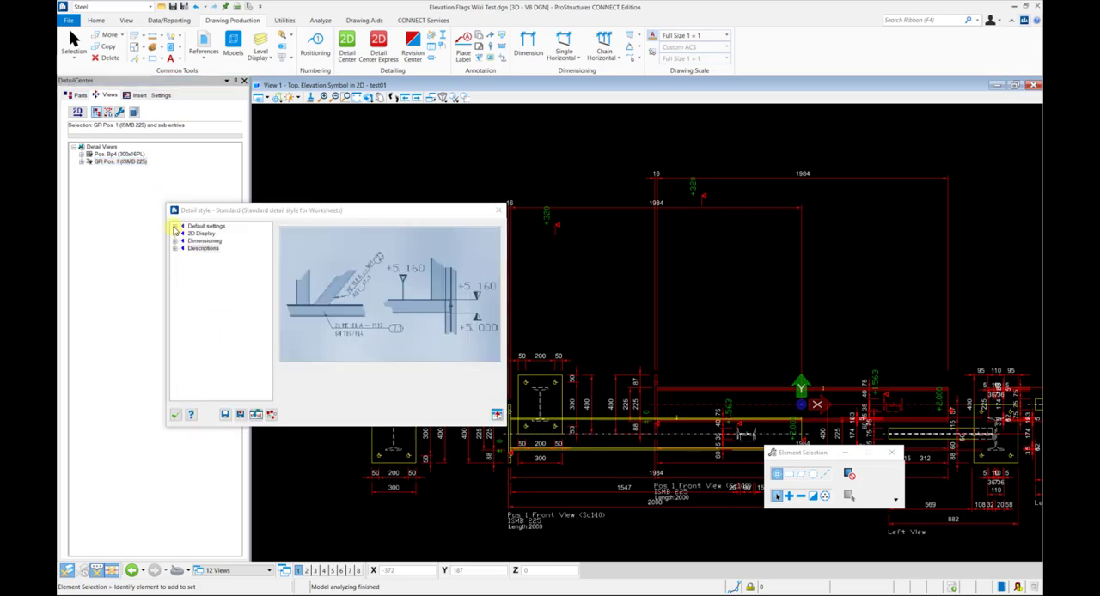
# Tick 3D Elevation Symbols under Default settings > 3D Display > Drawings
pyautogui.click(175, 226)
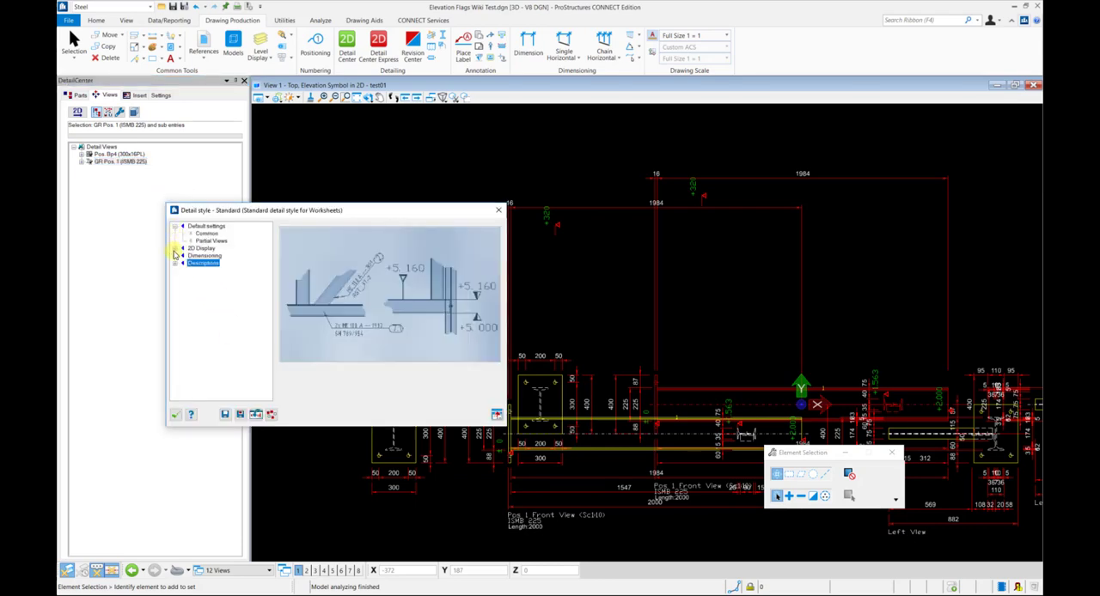
pyautogui.click(176, 247)
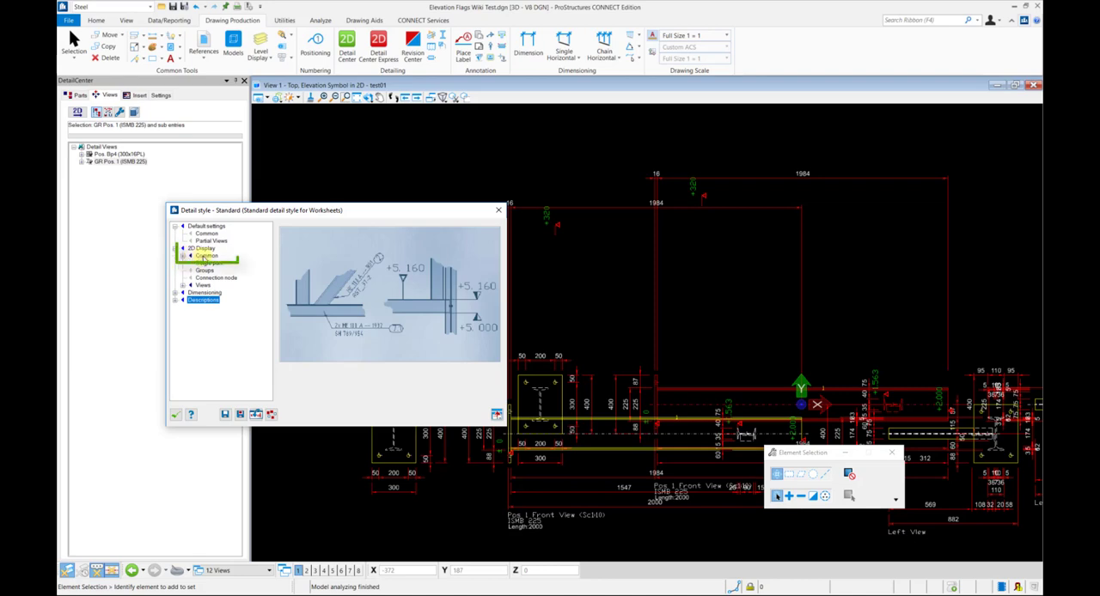
pyautogui.click(206, 254)
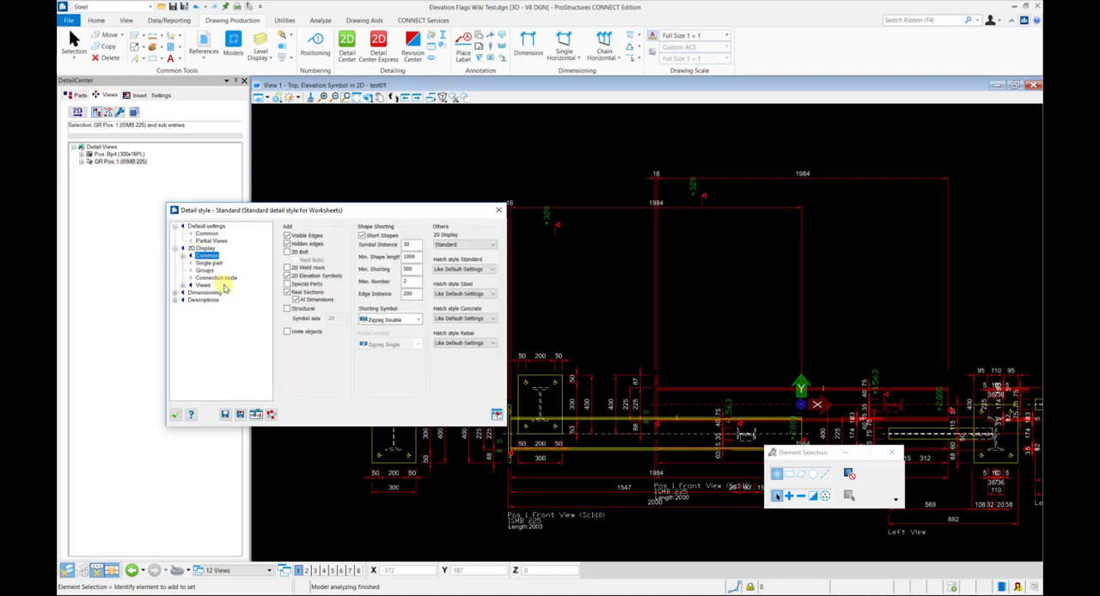
pyautogui.click(289, 275)
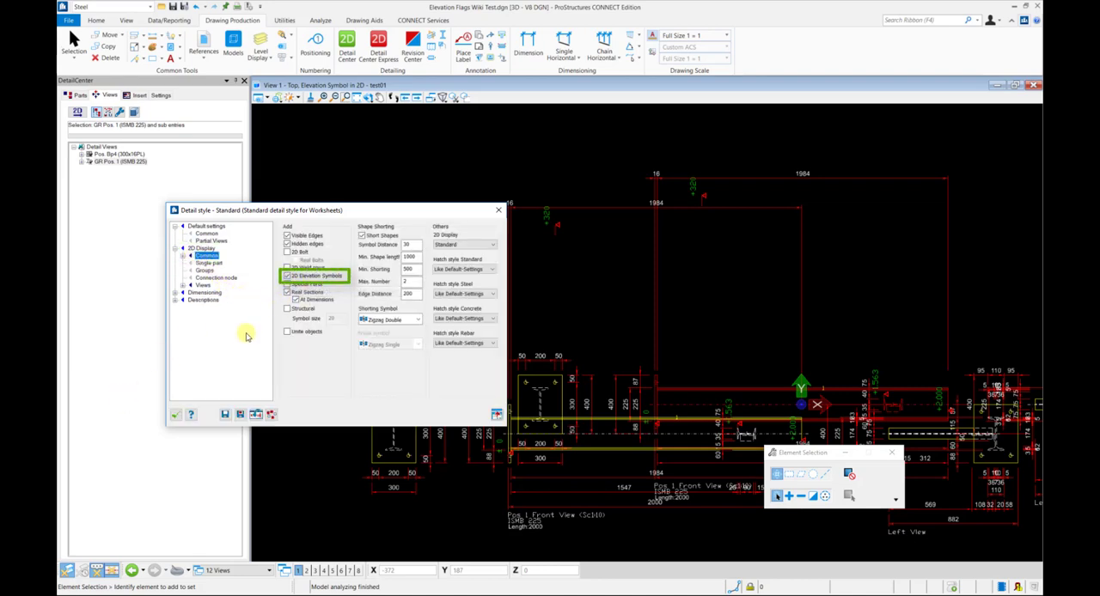
pyautogui.moveTo(312, 275)
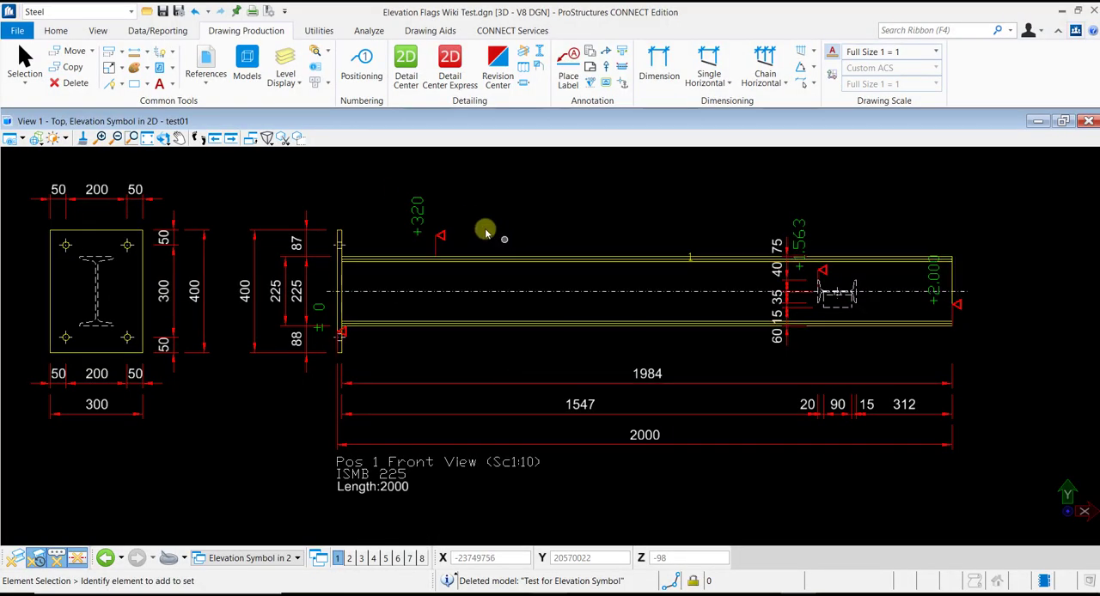
# Inspect the +320 elevation flag in the regenerated 2D beam drawing
pyautogui.click(440, 237)
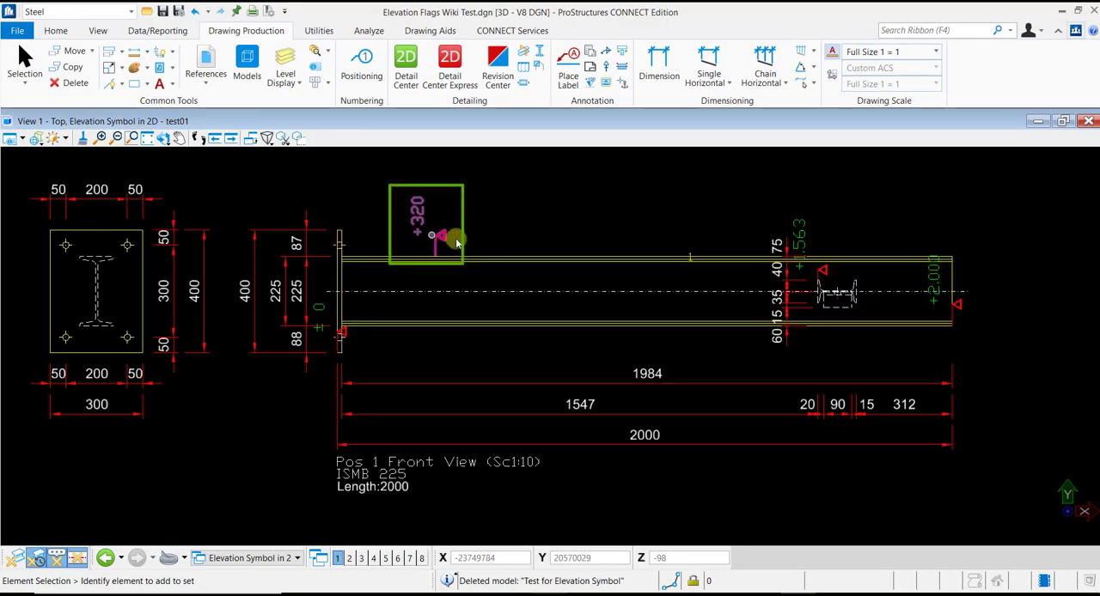